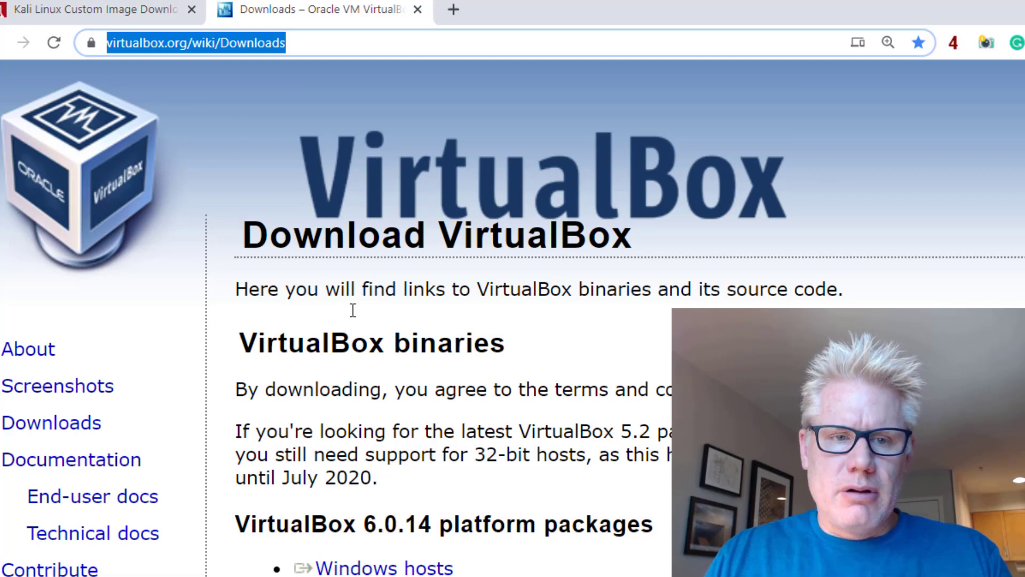
pyautogui.moveTo(244, 50)
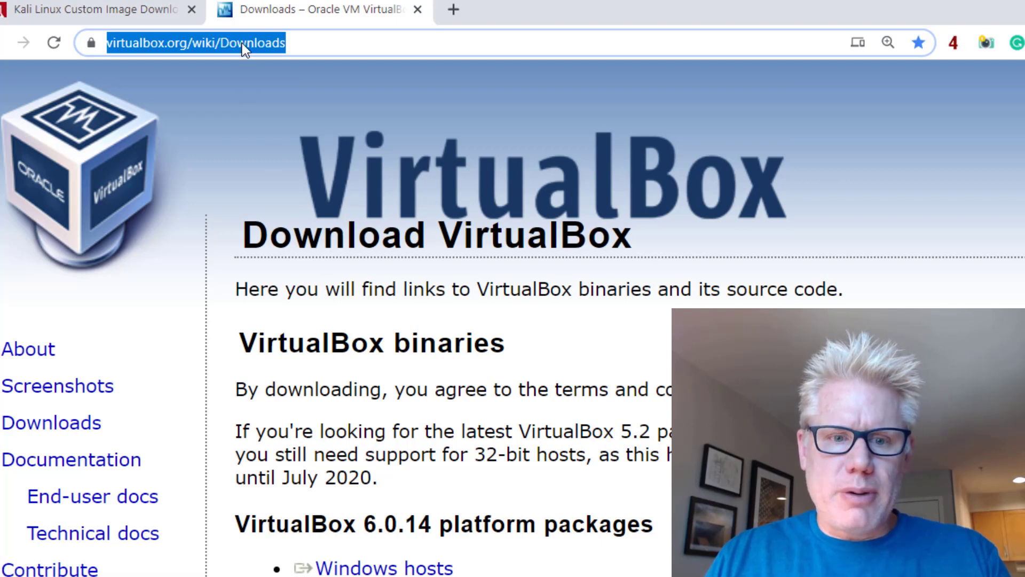
pyautogui.moveTo(369, 428)
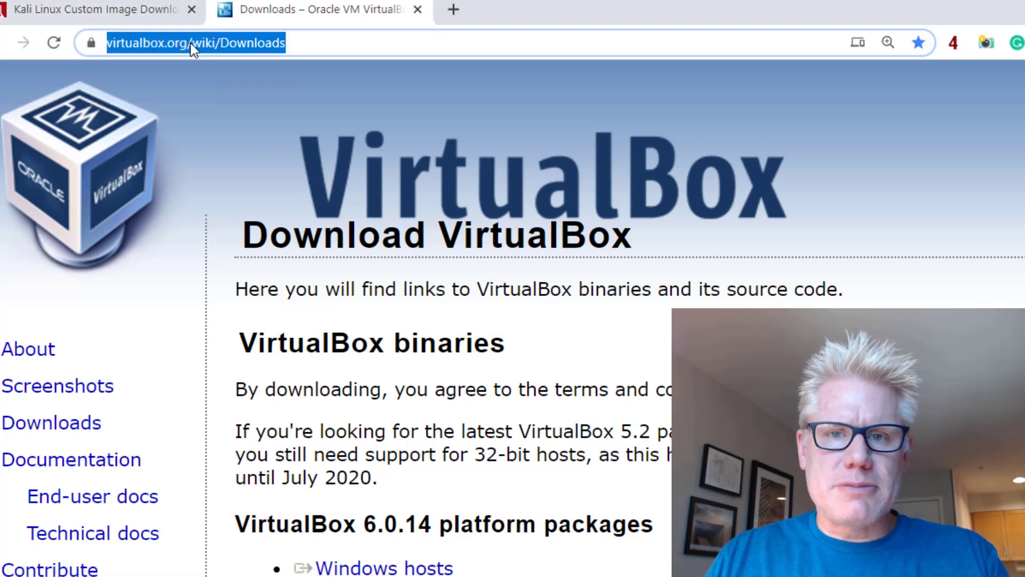
# Switch to the Offensive Security tab listing the Kali Linux VirtualBox images.
pyautogui.click(98, 9)
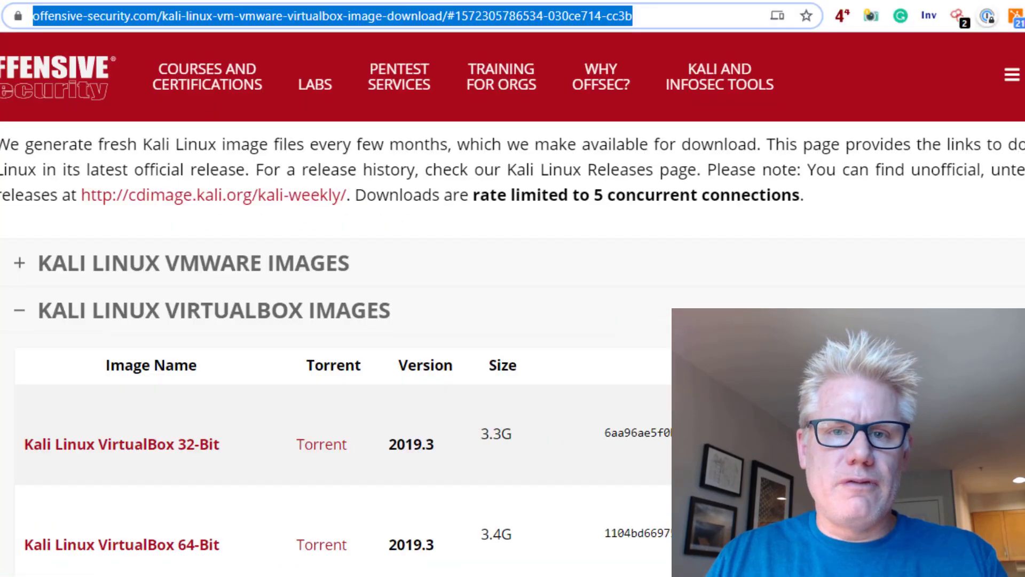
pyautogui.moveTo(157, 545)
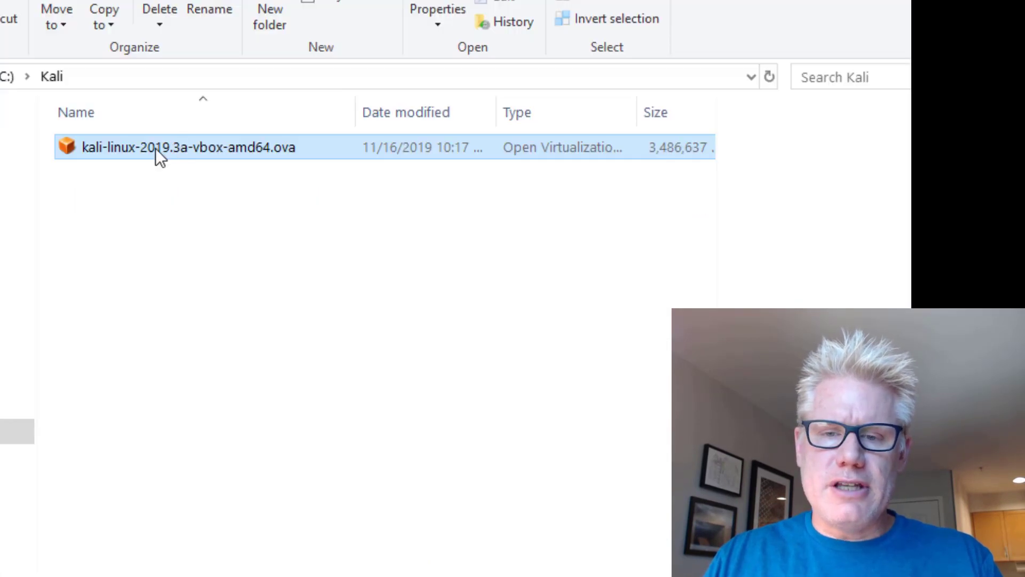
pyautogui.moveTo(163, 147)
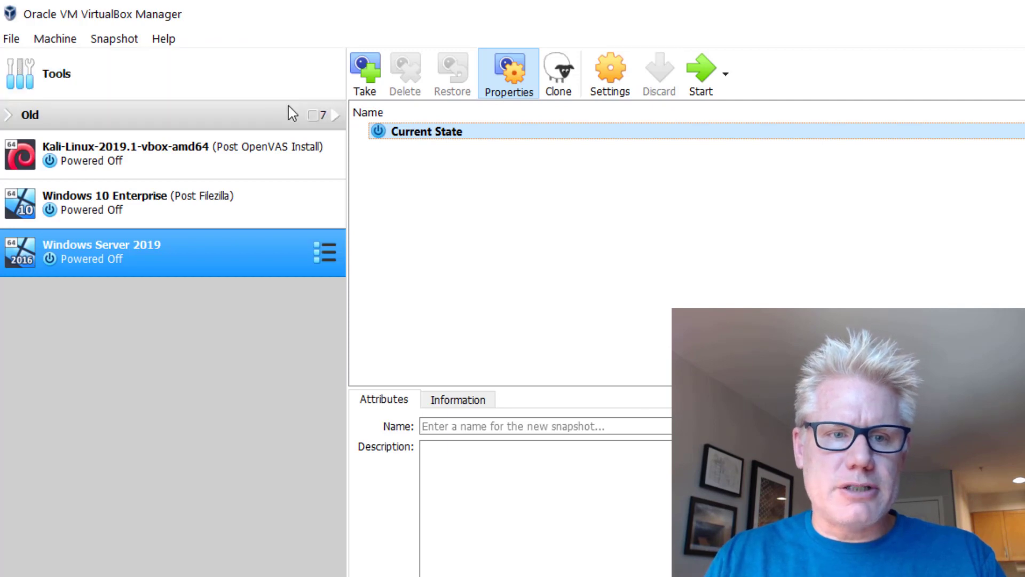
# Start Import Appliance and select the Kali Linux 2019.3a .ova file from C:\Kali.
pyautogui.click(10, 38)
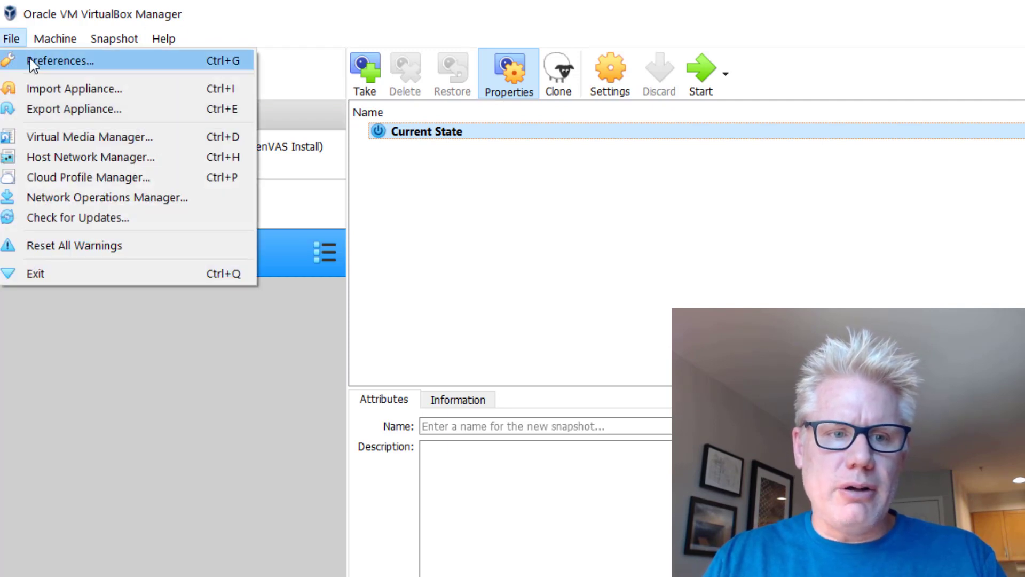
pyautogui.moveTo(57, 79)
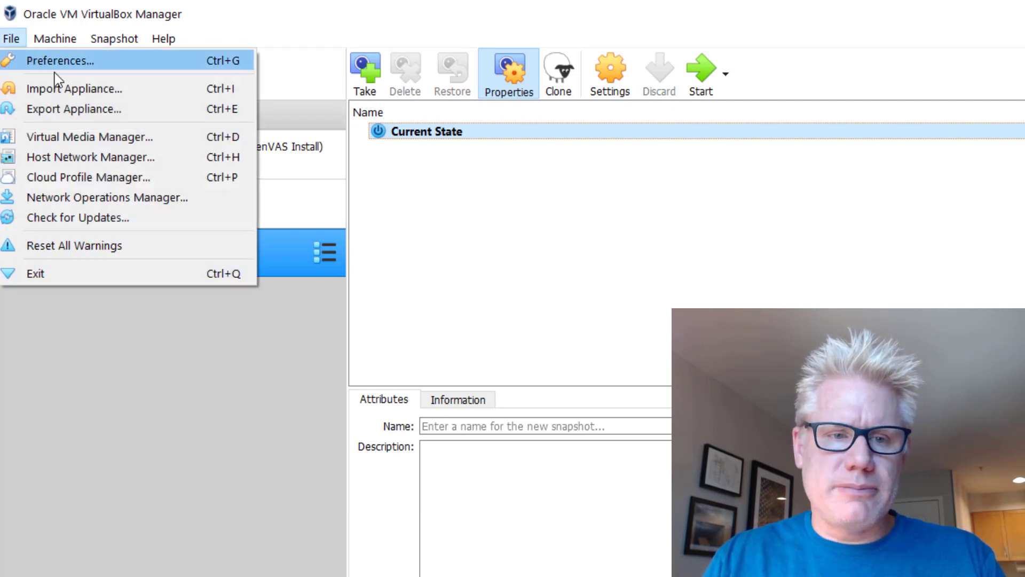
pyautogui.click(75, 88)
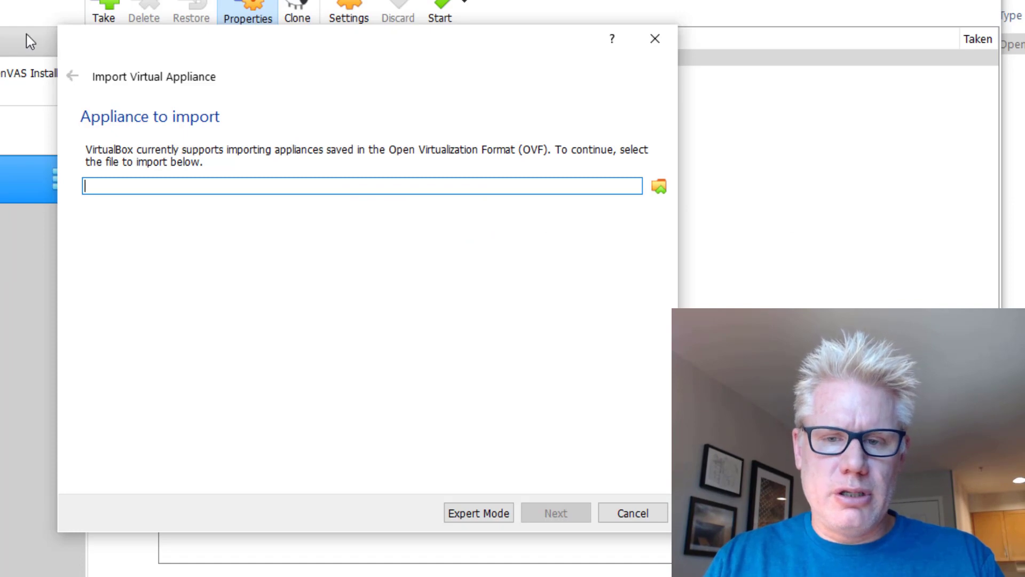
pyautogui.click(659, 187)
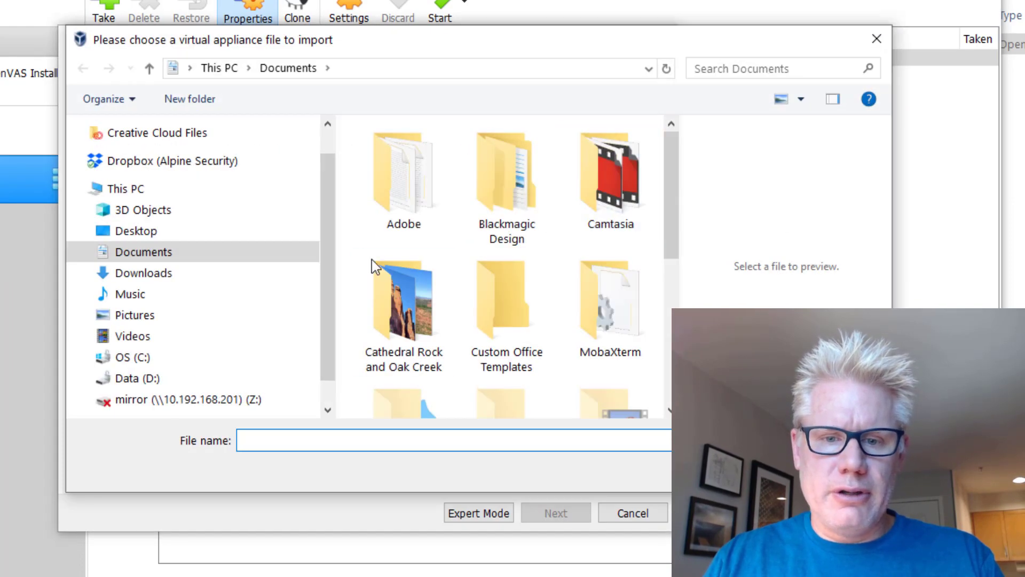
pyautogui.click(132, 358)
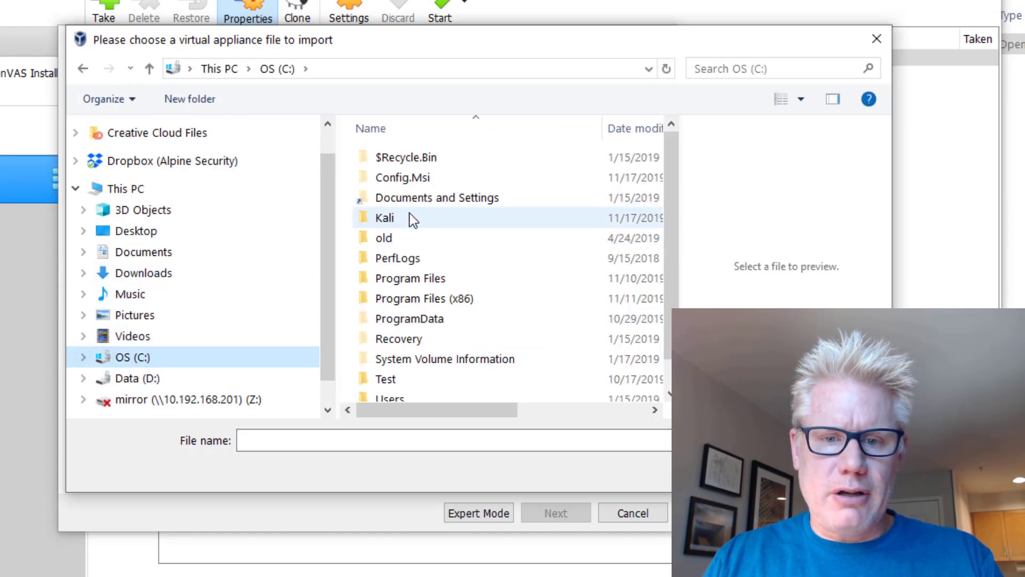
pyautogui.doubleClick(385, 217)
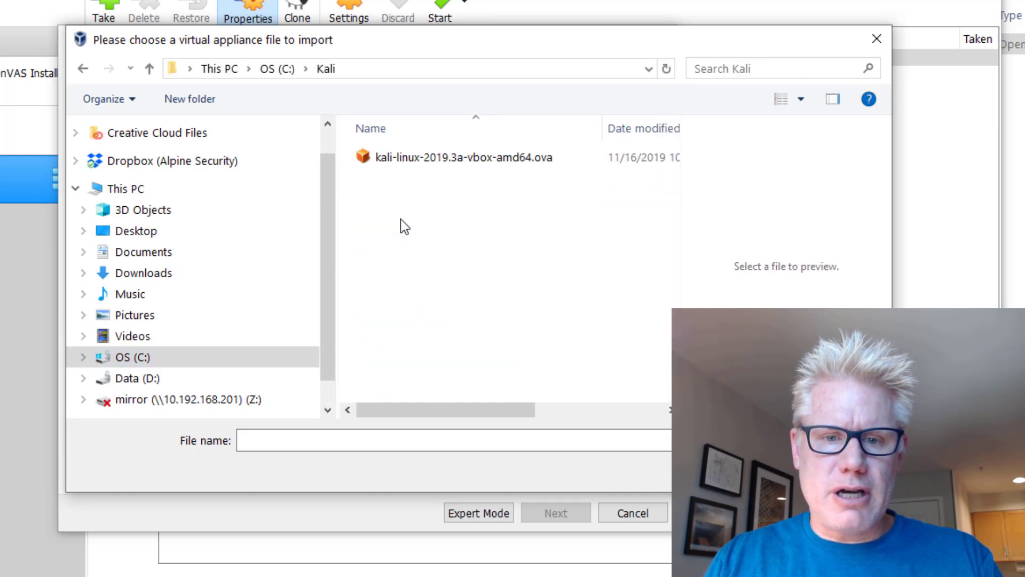
pyautogui.click(461, 157)
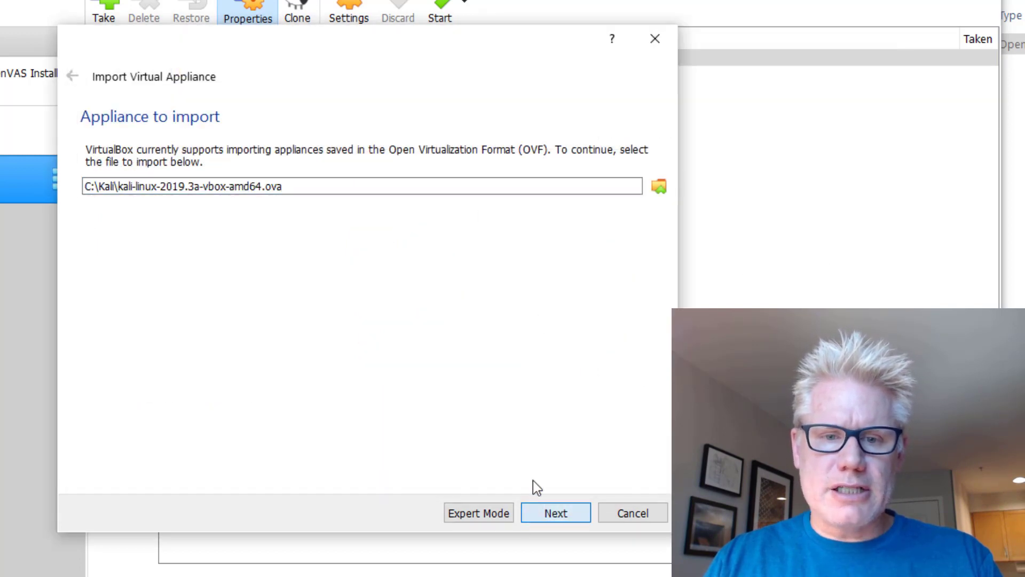
# Rename the appliance to Kali 2019.3, with 4 CPUs and 4096 MB RAM.
pyautogui.click(554, 513)
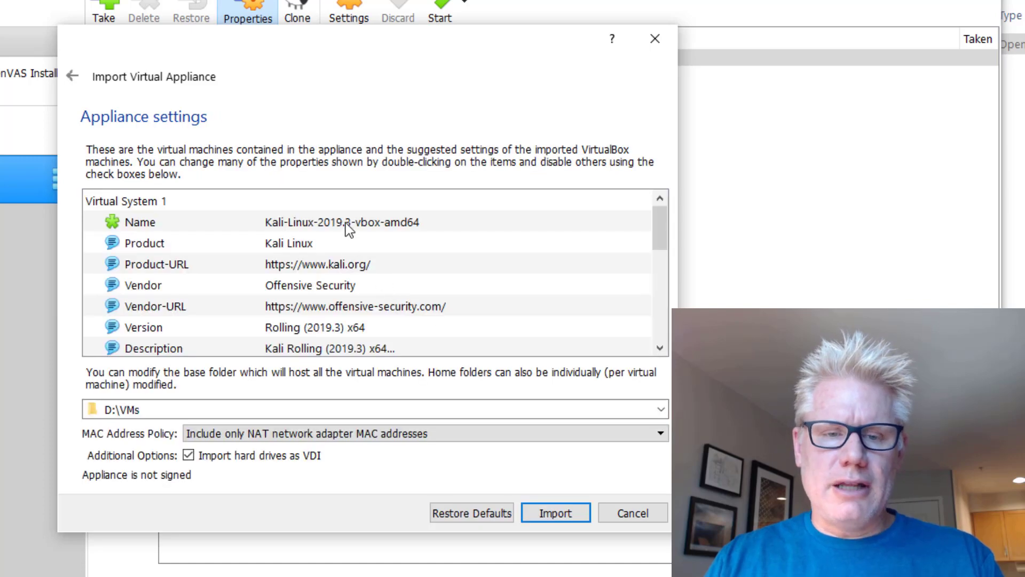
pyautogui.moveTo(344, 222)
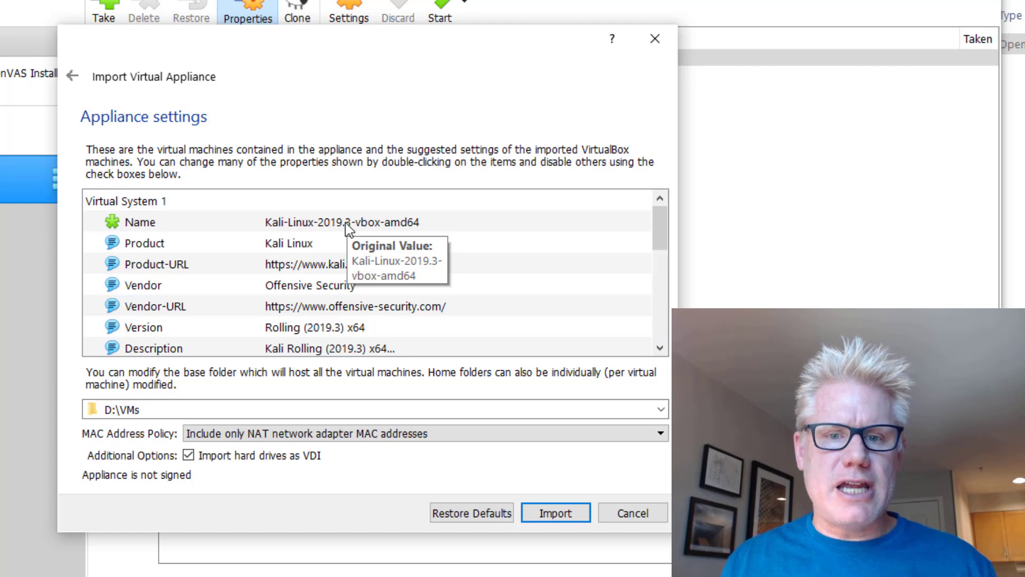
pyautogui.click(138, 221)
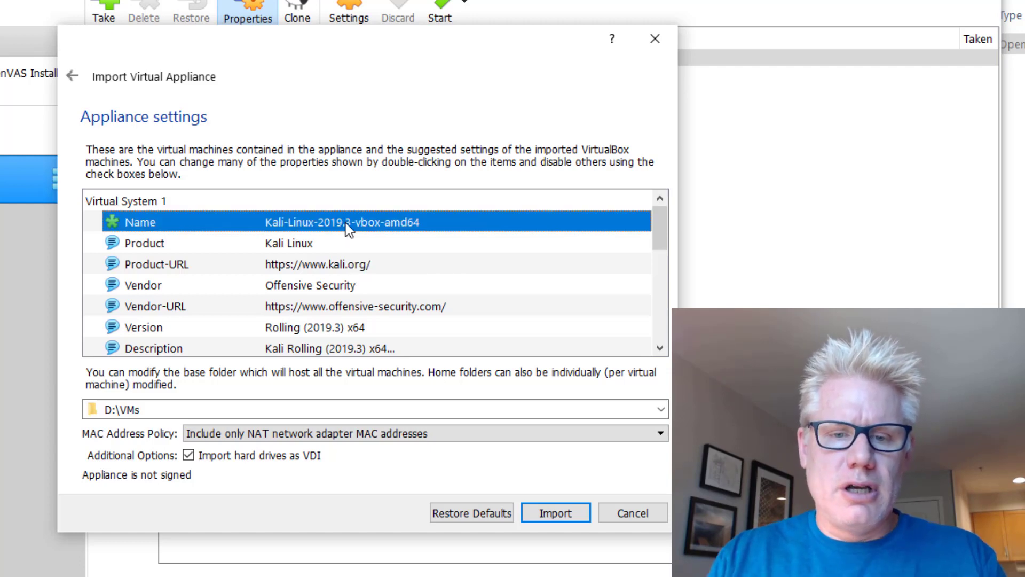
pyautogui.doubleClick(341, 221)
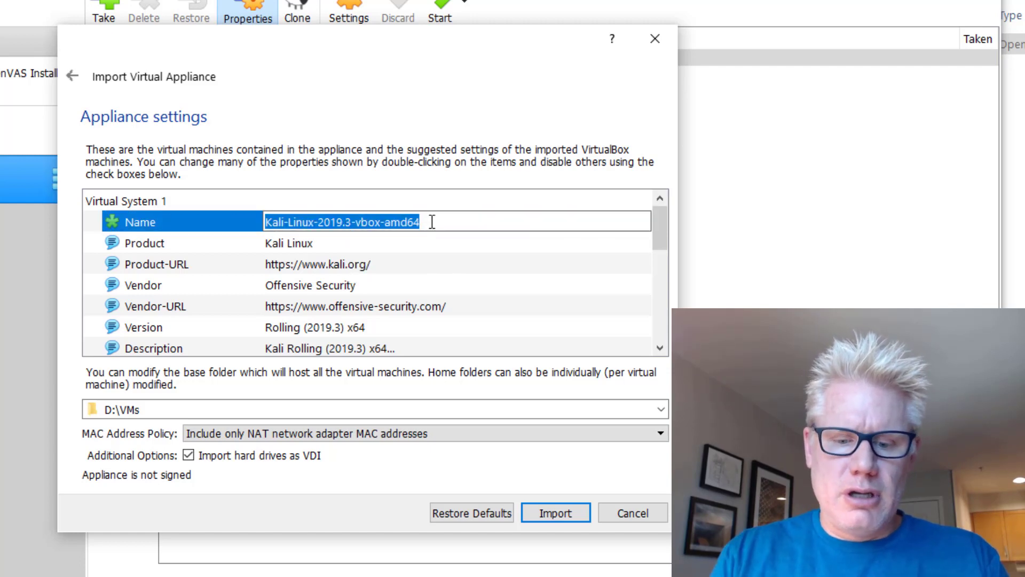
pyautogui.write('Kali 2019.3')
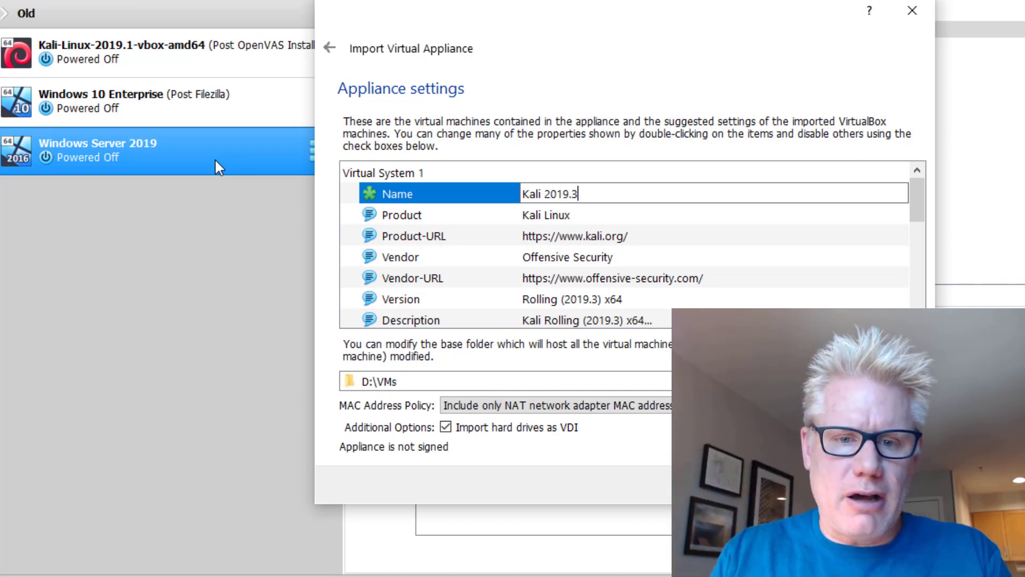
pyautogui.moveTo(624, 253)
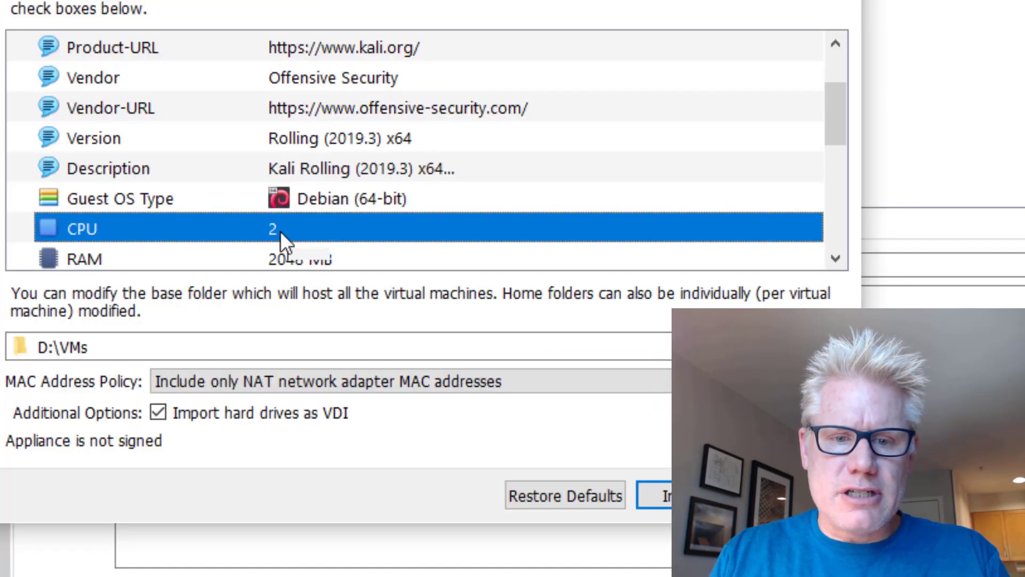
pyautogui.doubleClick(273, 227)
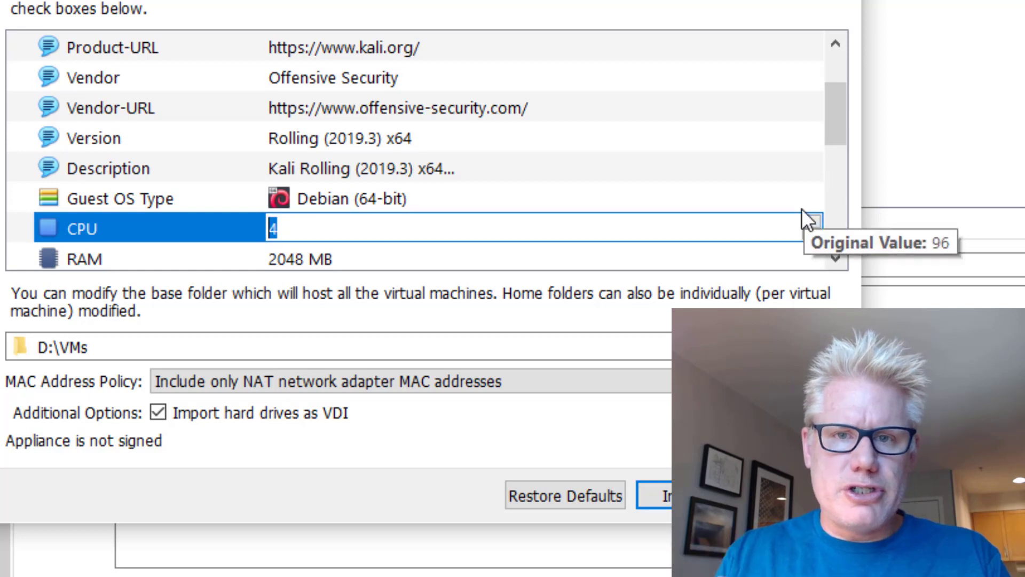
pyautogui.moveTo(285, 274)
pyautogui.write('4096')
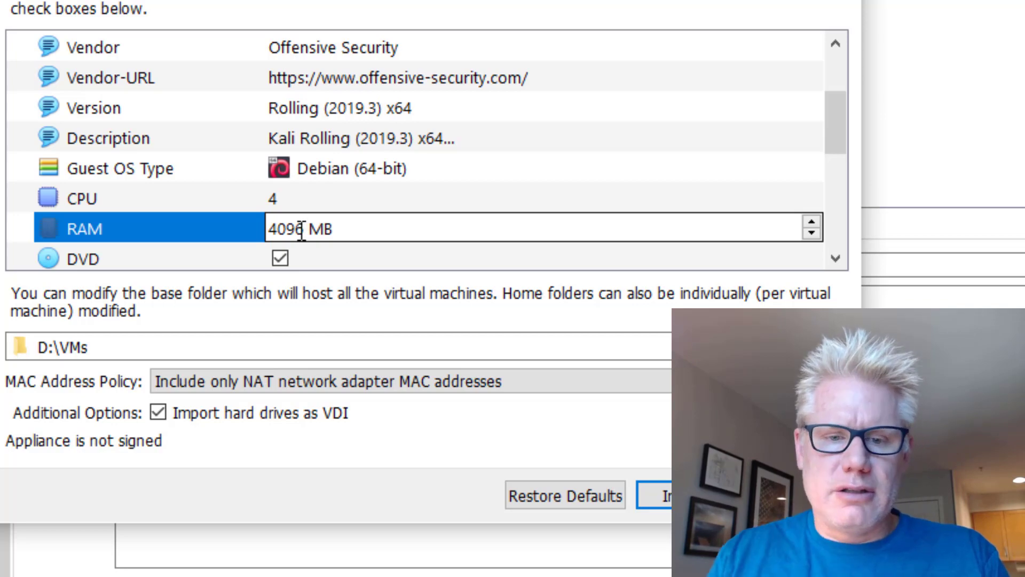
pyautogui.scroll(-3)
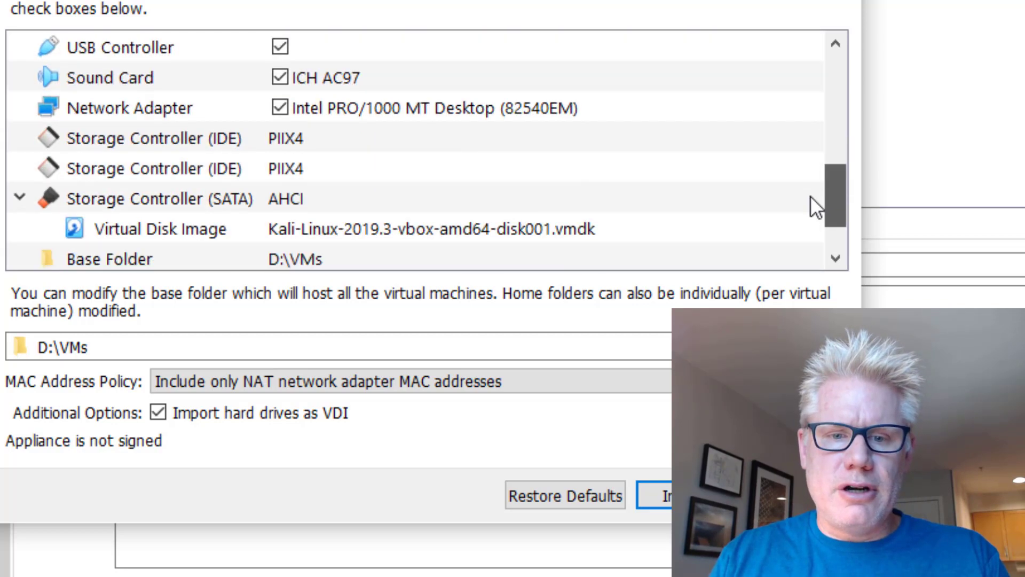
# Import the Kali 2019.3 appliance and select it in the machine list.
pyautogui.scroll(-3)
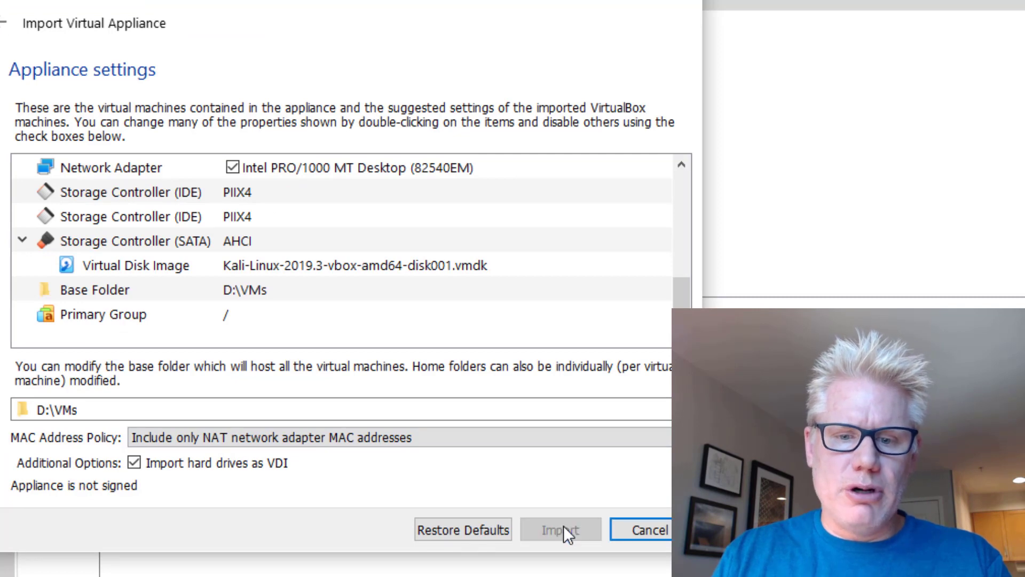
pyautogui.click(559, 530)
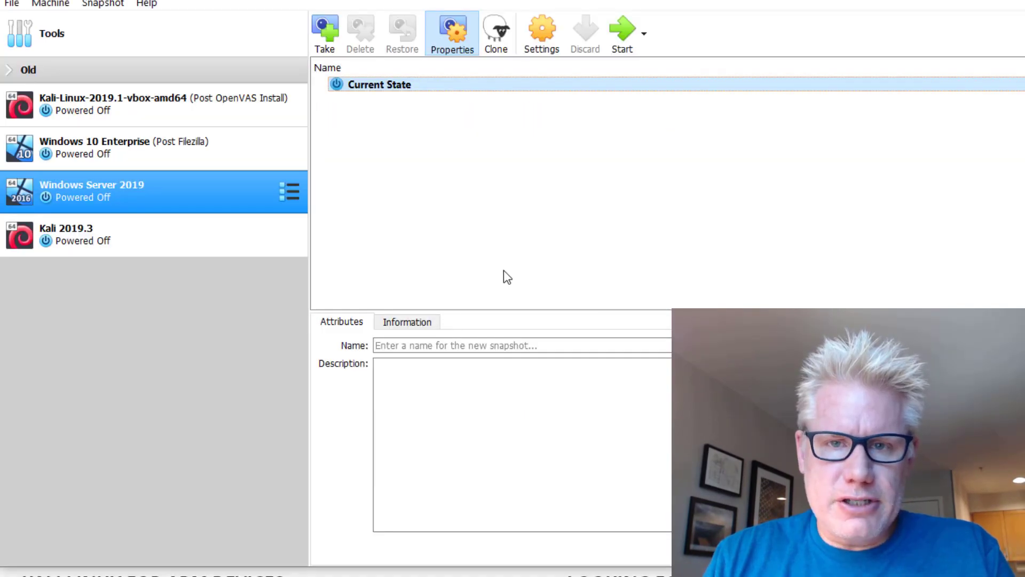
pyautogui.click(98, 233)
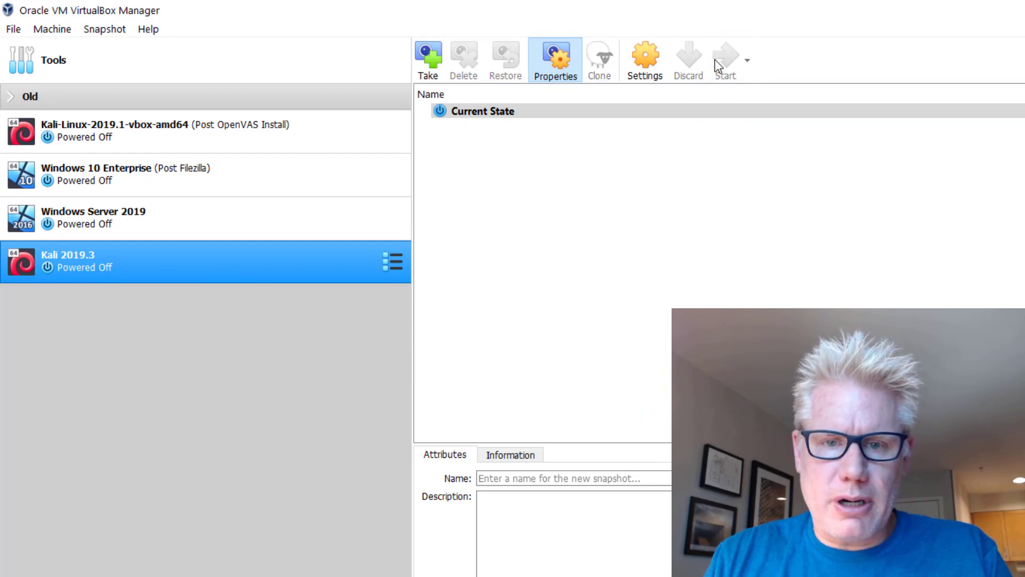
# Start the Kali 2019.3 virtual machine from the VirtualBox toolbar.
pyautogui.click(724, 59)
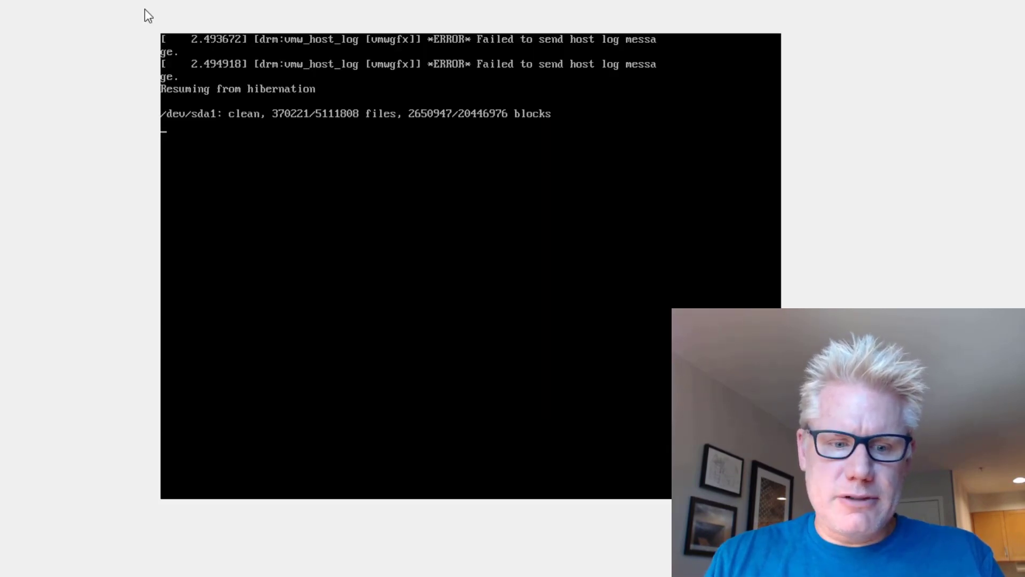
pyautogui.moveTo(278, 559)
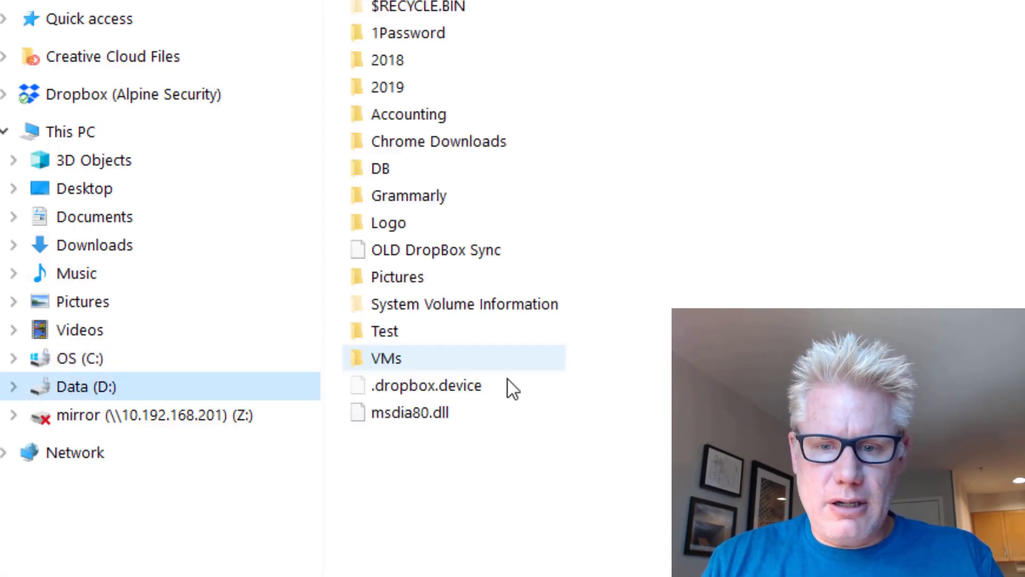
# Browse to D:\VMs\Kali 2019.3 and open Kali 2019.3.vbox.
pyautogui.doubleClick(386, 358)
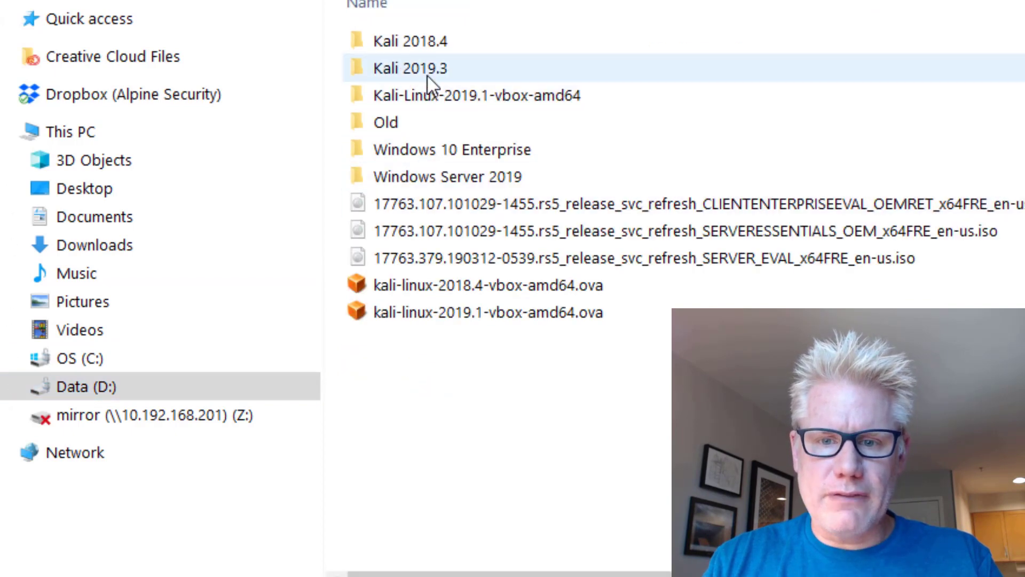
pyautogui.doubleClick(410, 67)
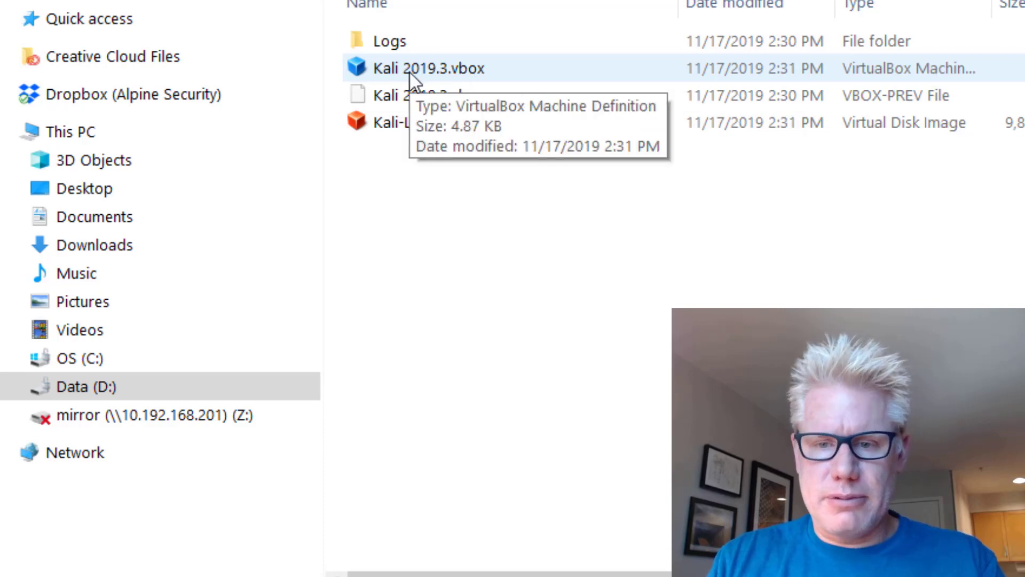
pyautogui.doubleClick(428, 68)
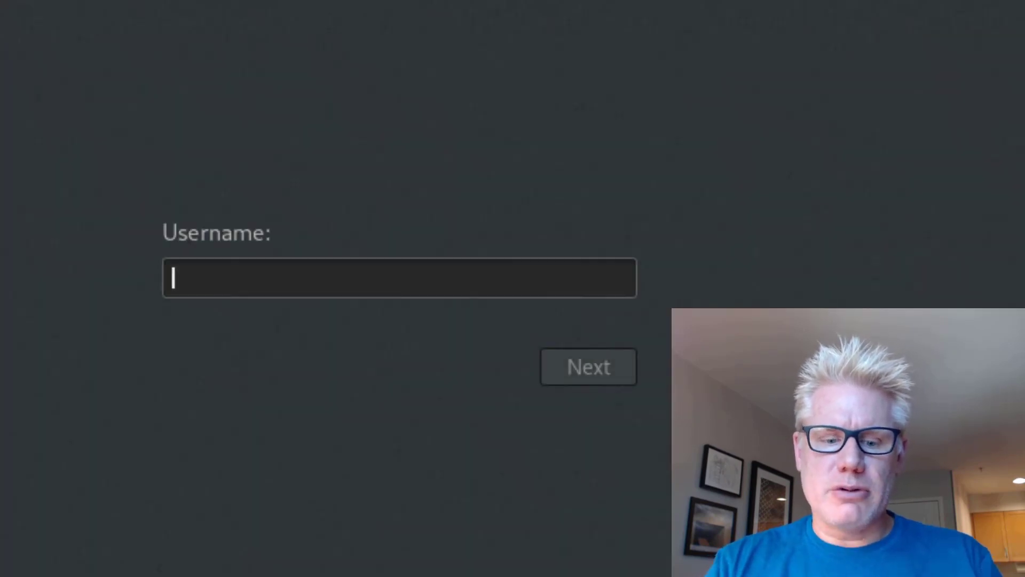
# Enter the root username at the Kali login and proceed to the password prompt.
pyautogui.write('ror')
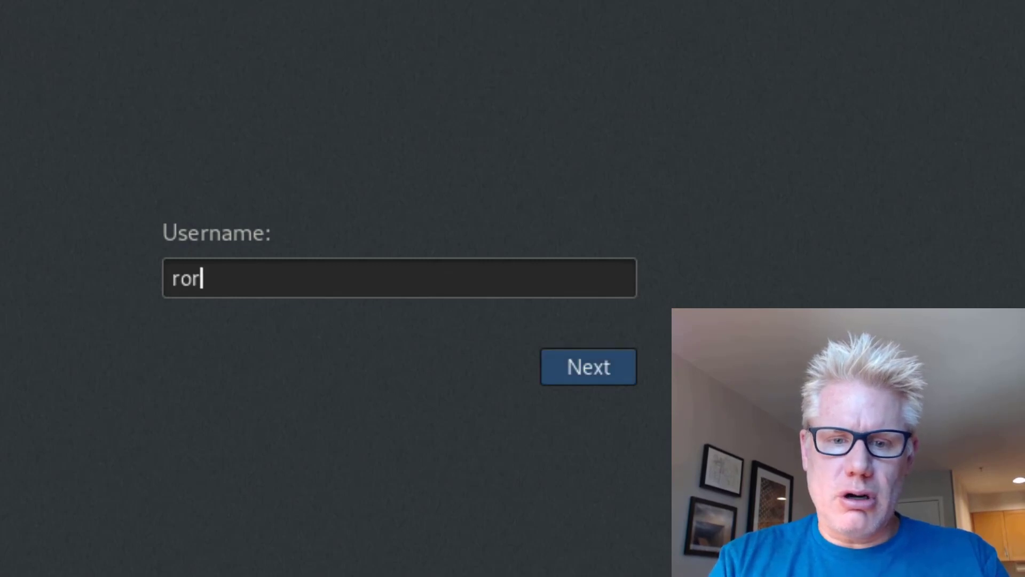
pyautogui.click(586, 367)
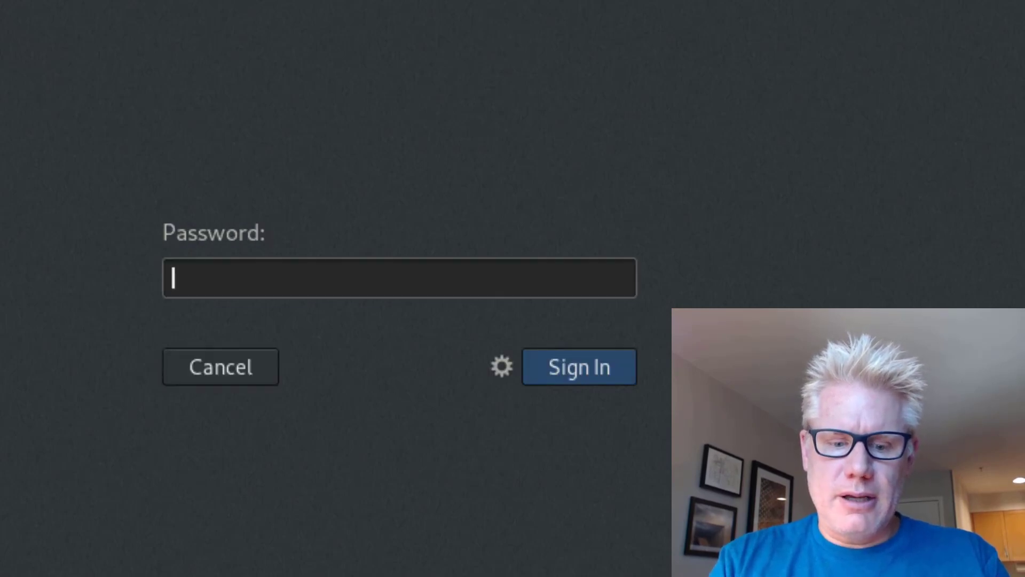
pyautogui.click(578, 365)
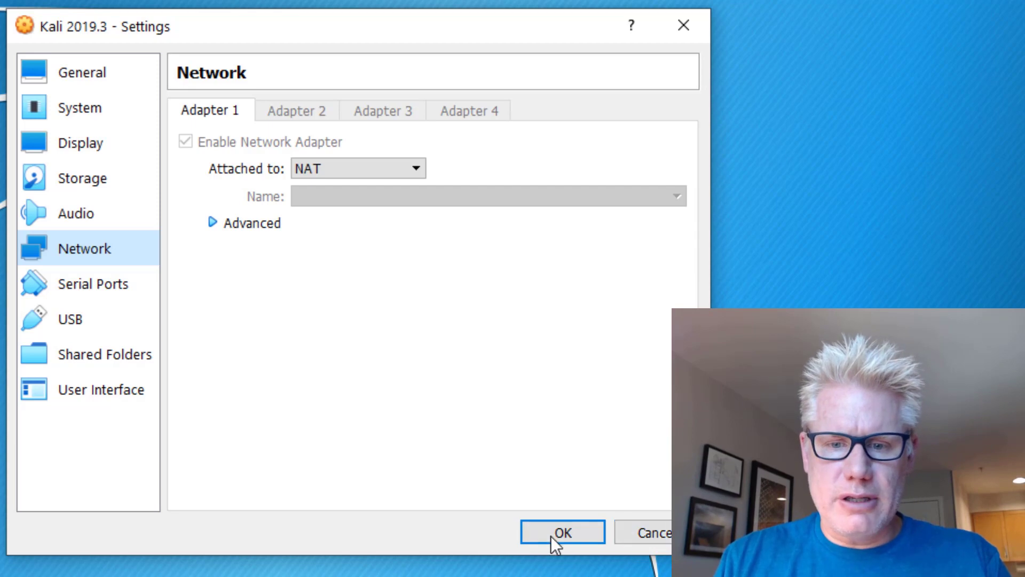
# Confirm the NAT adapter settings and ping alpinesecurity.com from a Kali terminal.
pyautogui.click(562, 532)
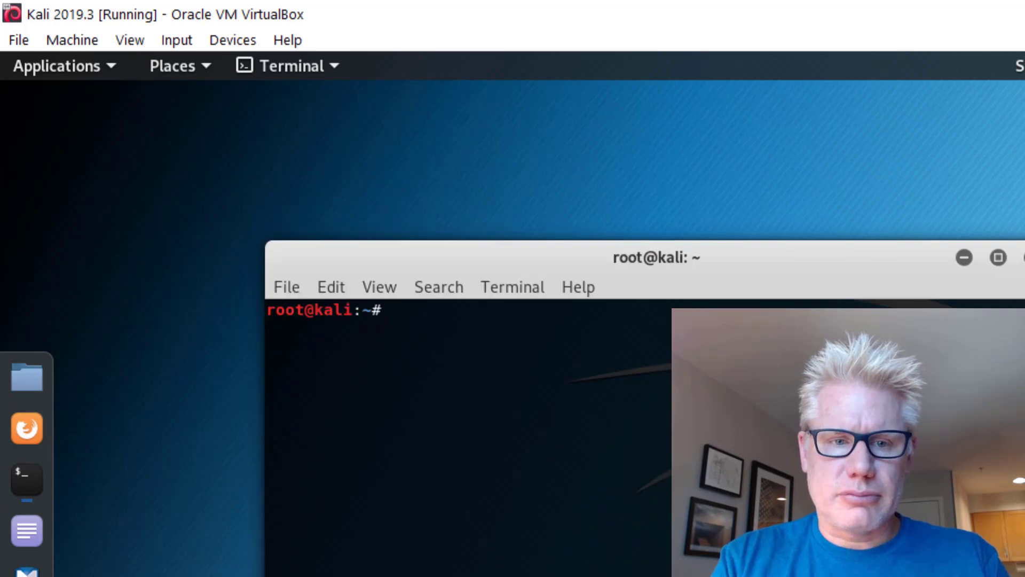
pyautogui.write('ping')
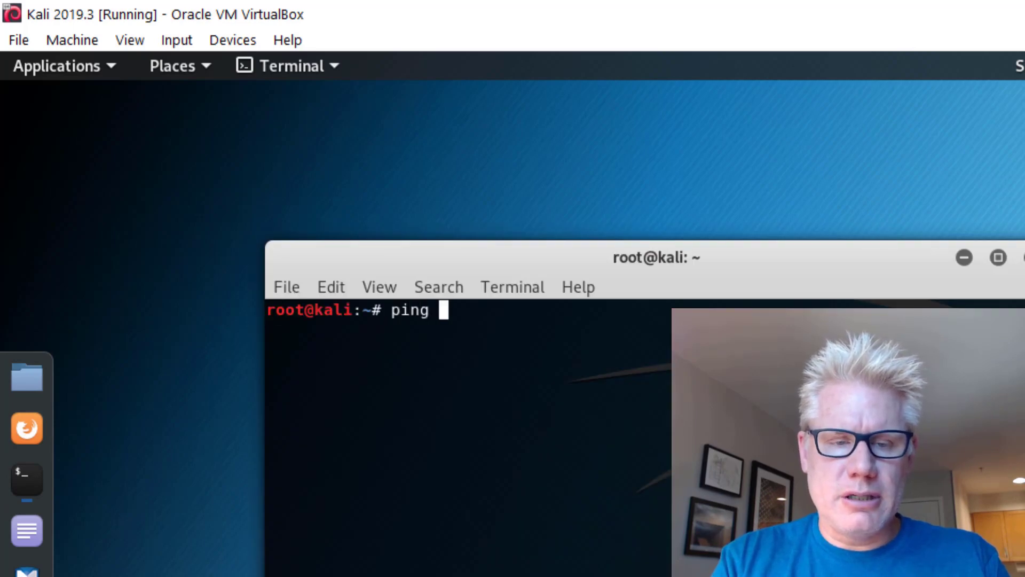
pyautogui.write('alpines')
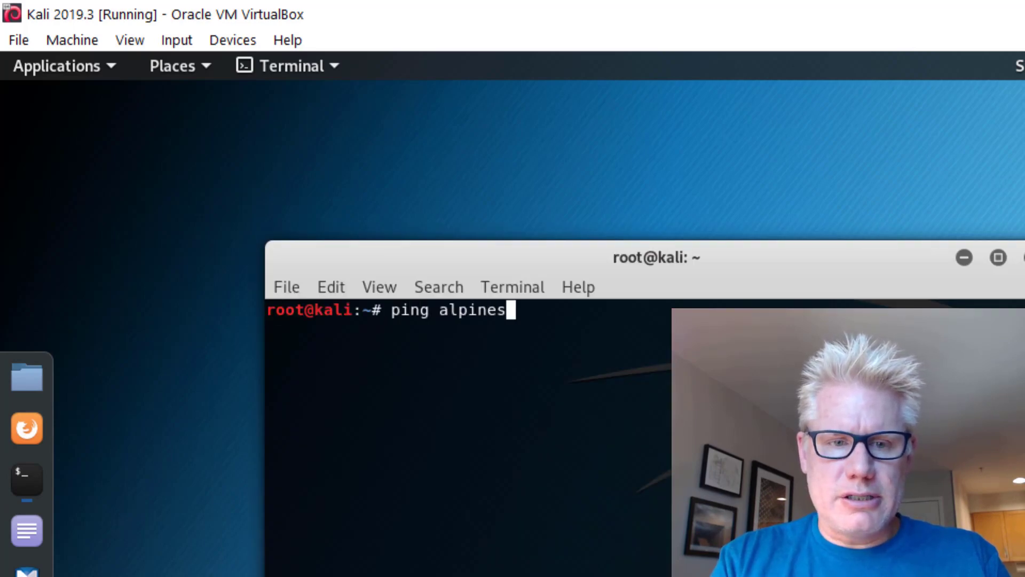
pyautogui.write('ecurity.com')
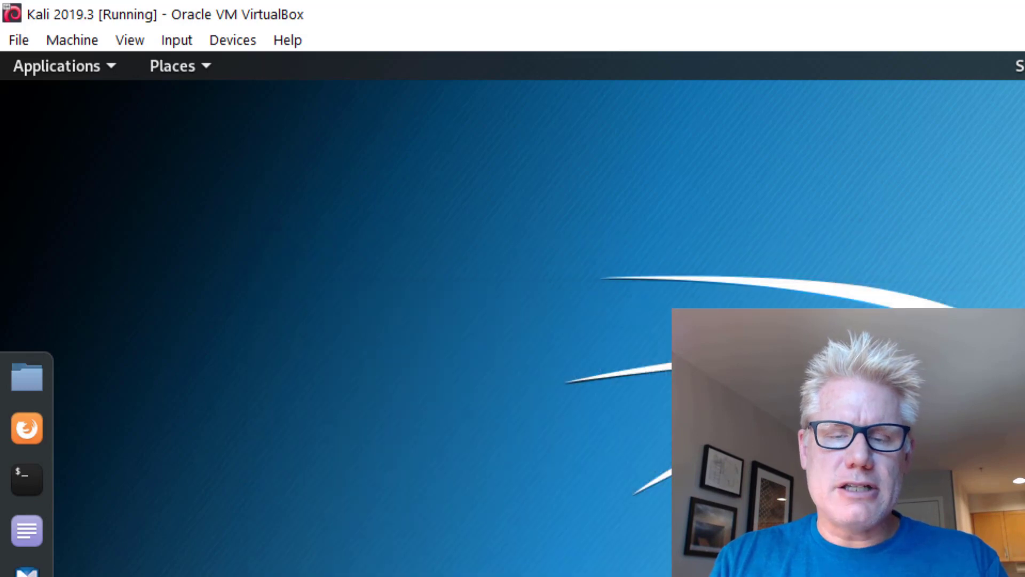
pyautogui.moveTo(26, 480)
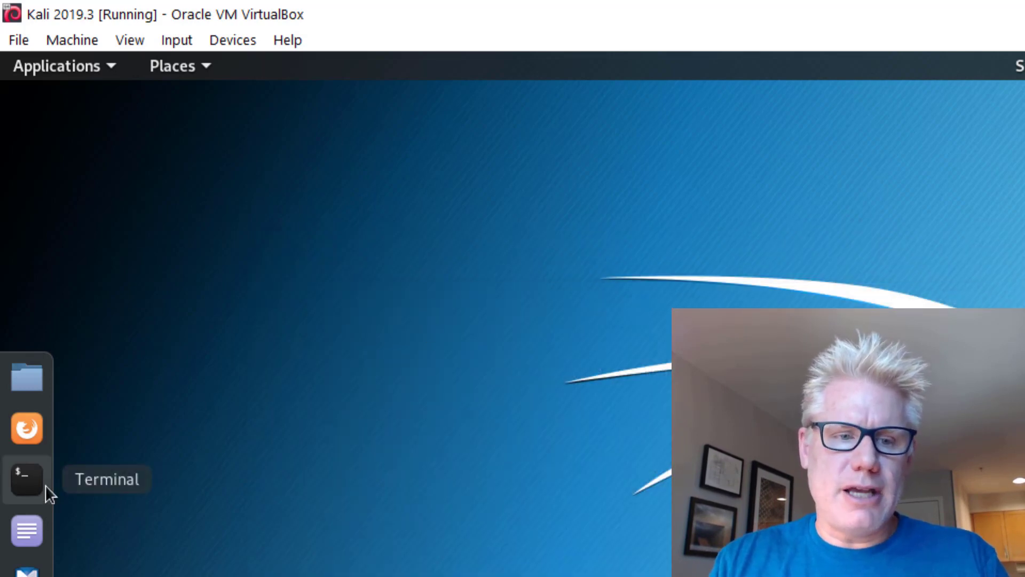
# In a new terminal, change the root password with passwd, then run apt-get update.
pyautogui.click(26, 478)
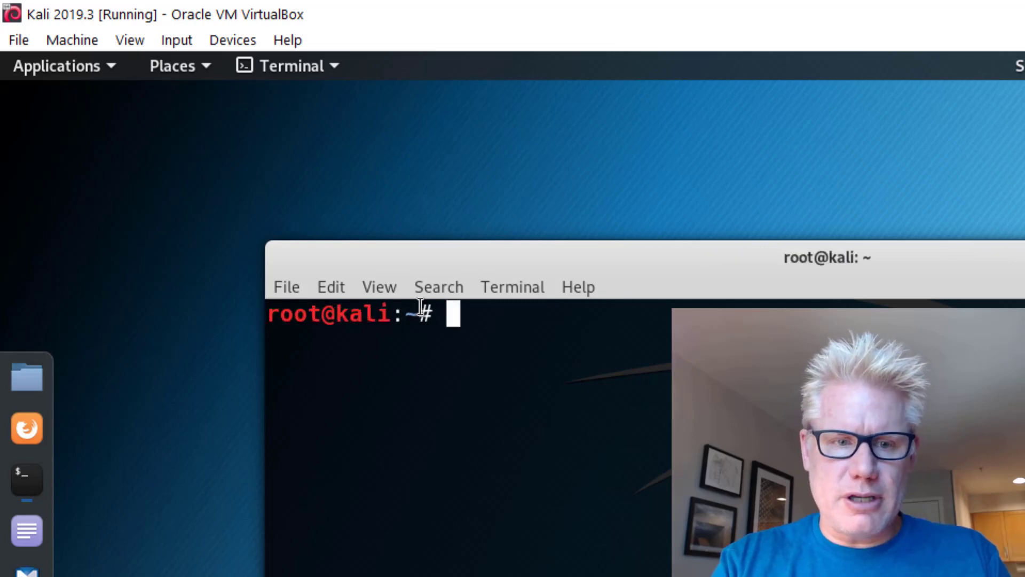
pyautogui.write('pa')
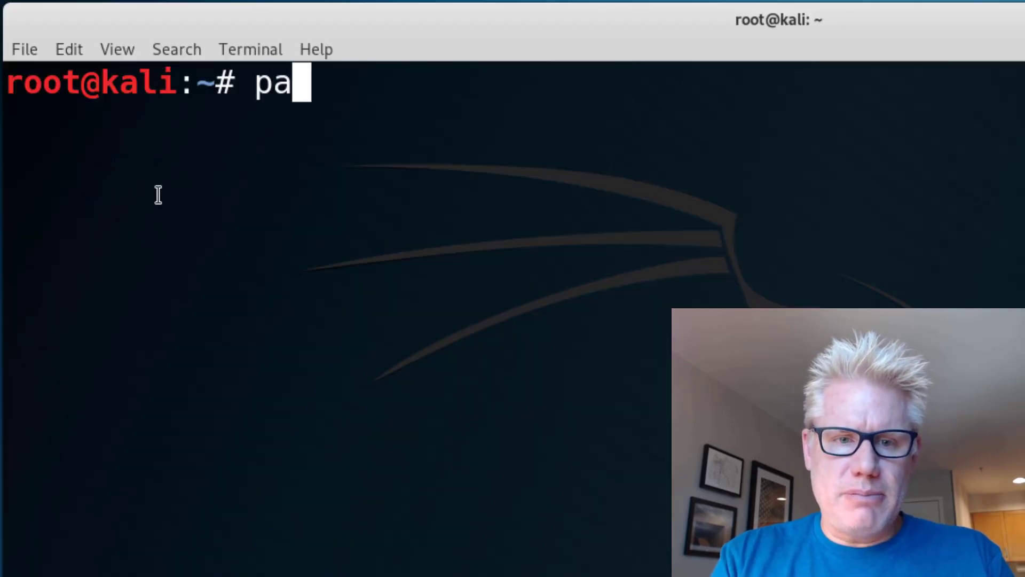
pyautogui.write('sswd')
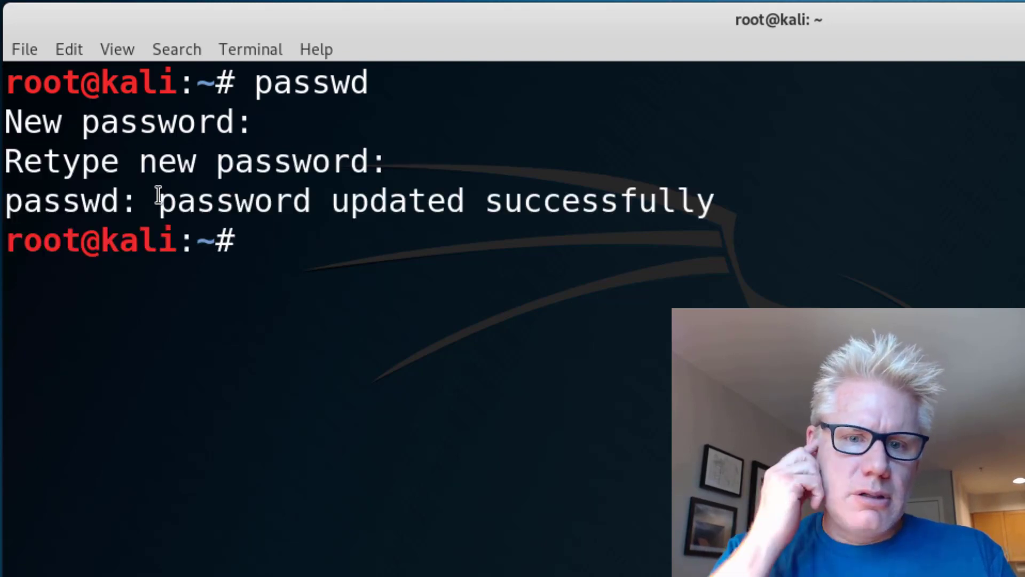
pyautogui.write('apt-get update')
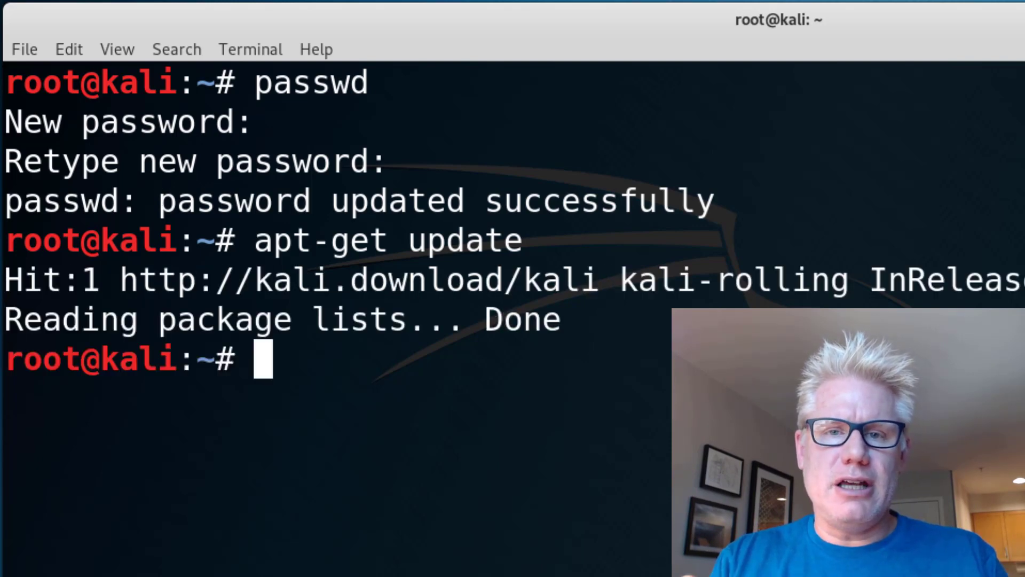
# Run apt-get upgrade and answer y to download the 856 packages (1,161 MB).
pyautogui.write('a')
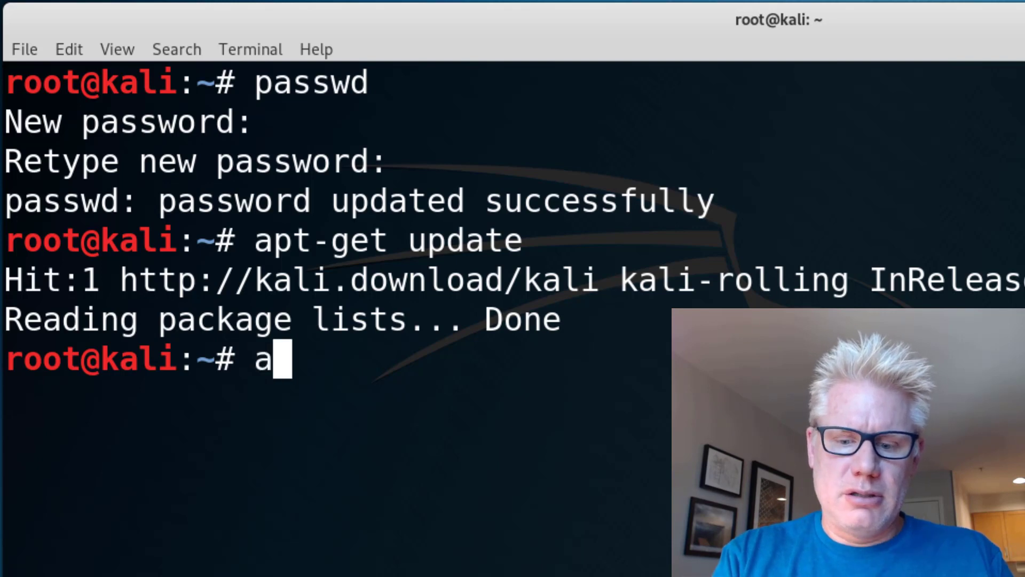
pyautogui.write('pt-get upgrare')
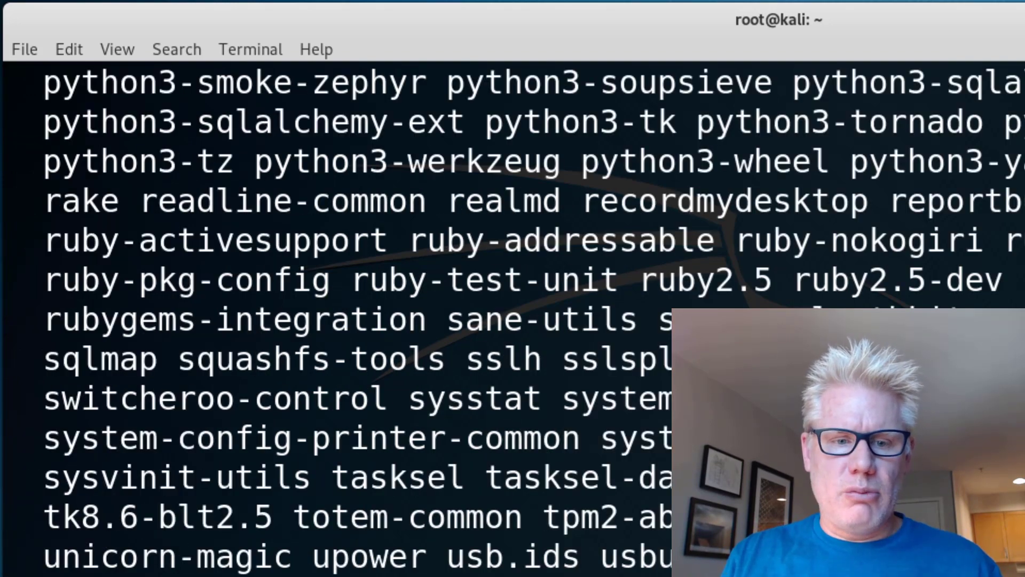
pyautogui.scroll(-3)
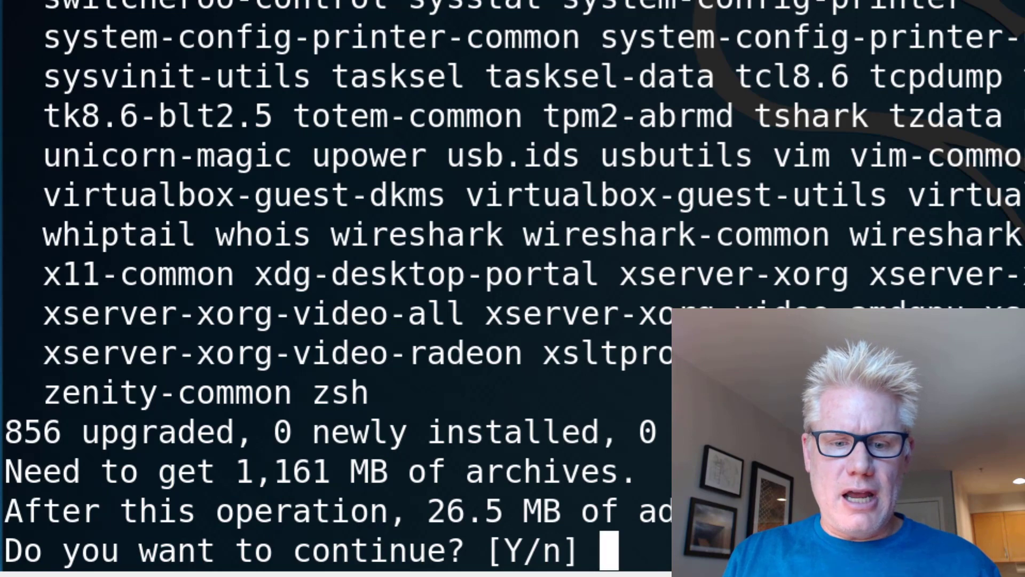
pyautogui.write('y')
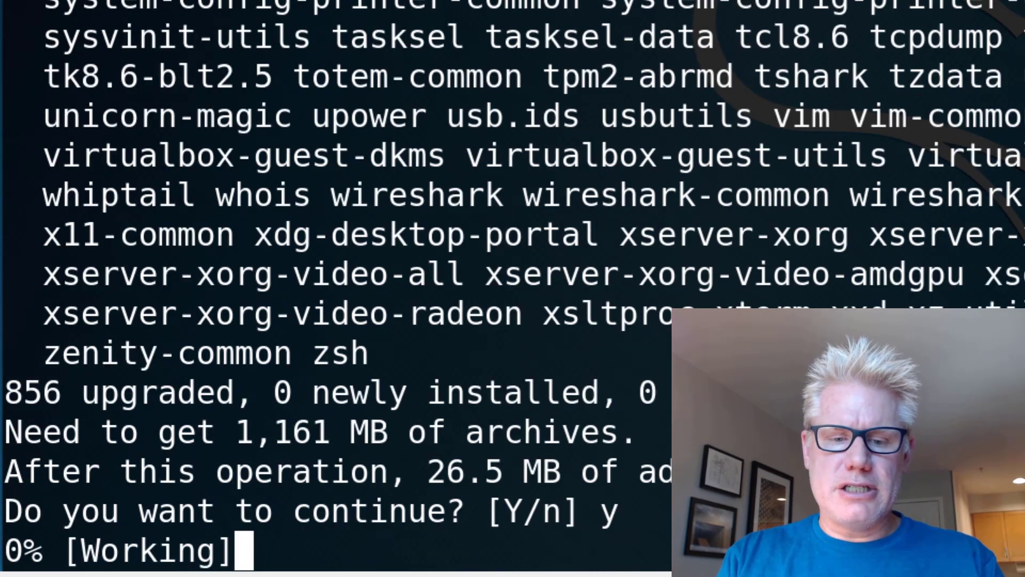